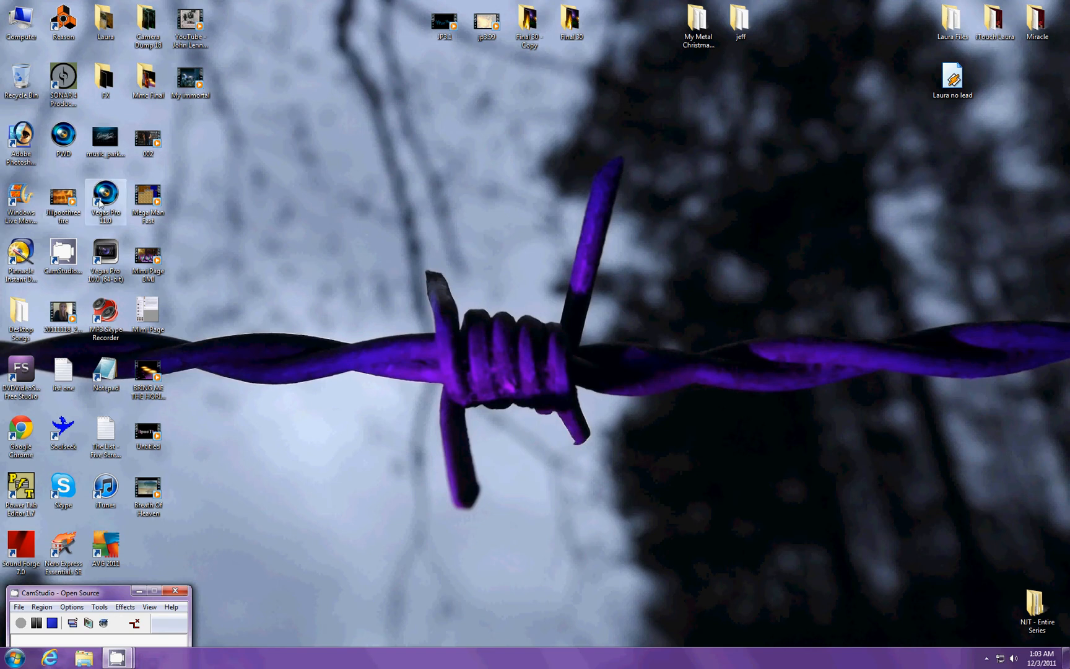
mouse_move(108, 200)
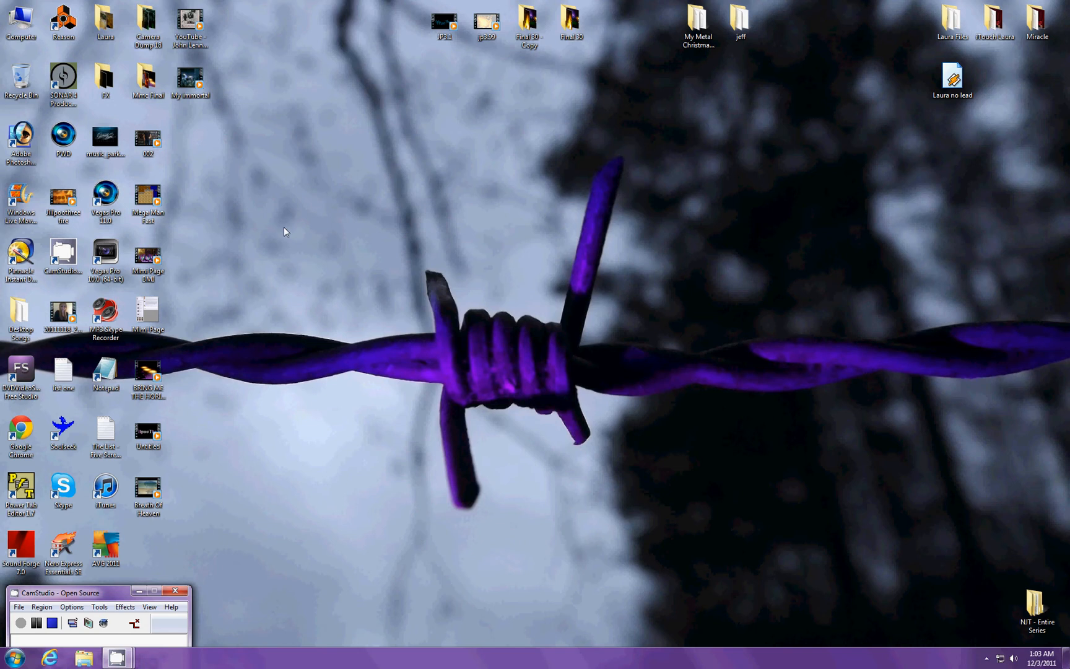
Launch Vegas Pro 11 from its desktop shortcut.
click(105, 198)
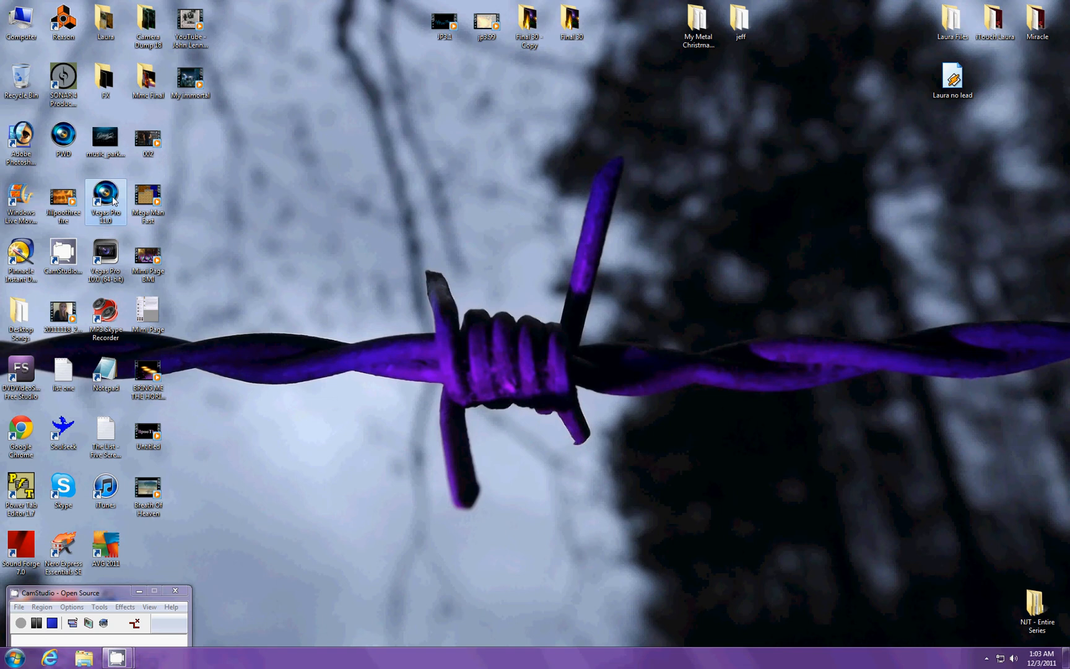
double_click(105, 198)
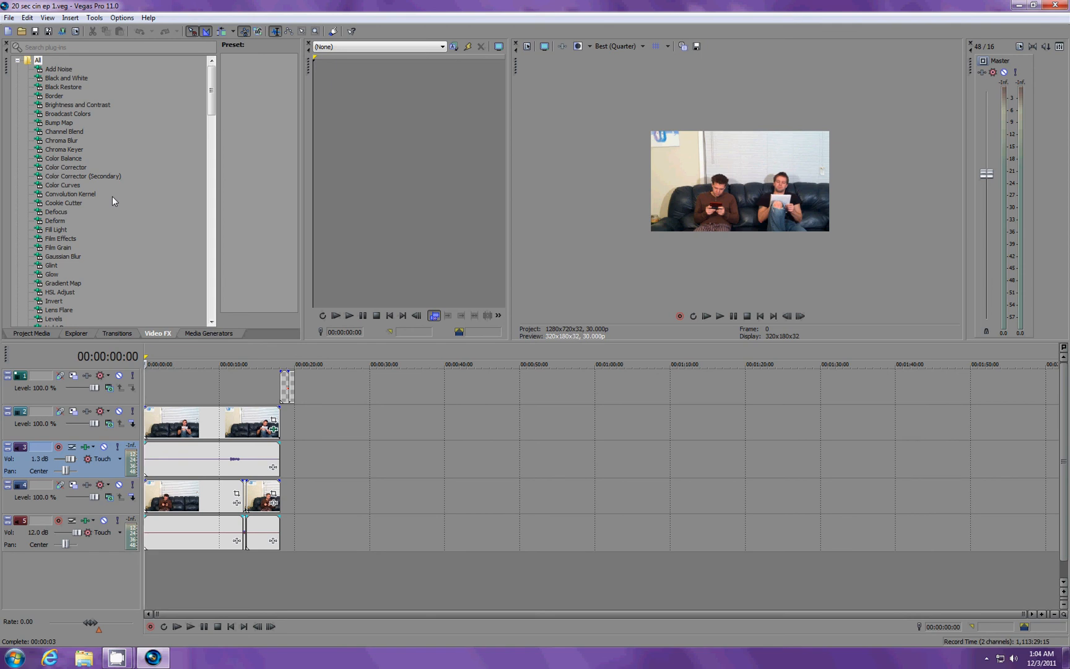
mouse_move(743, 201)
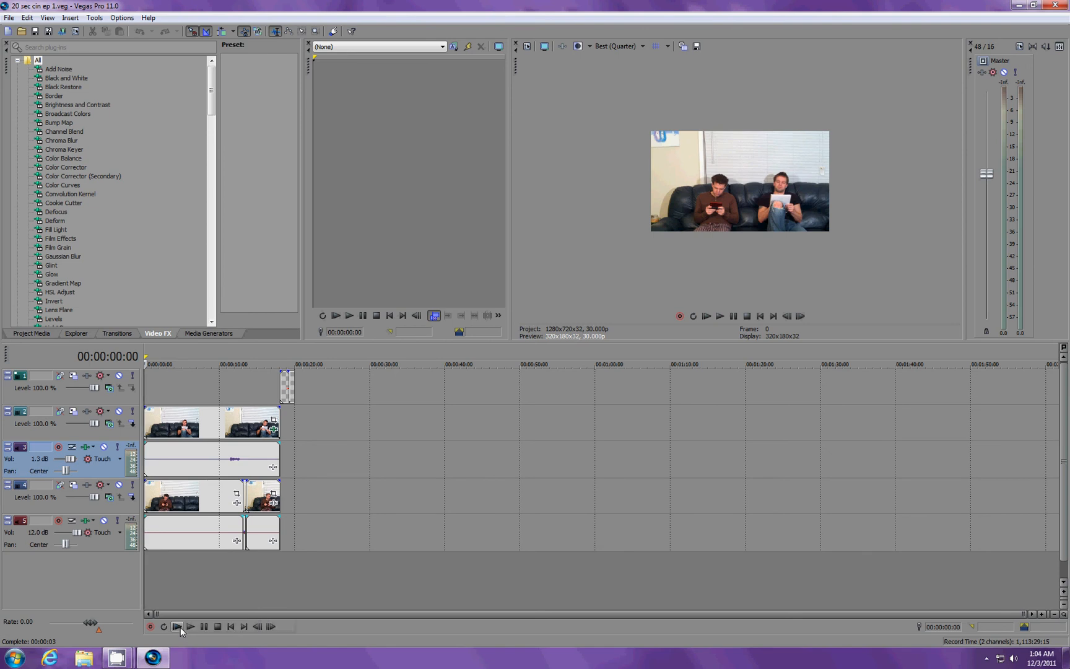
click(190, 627)
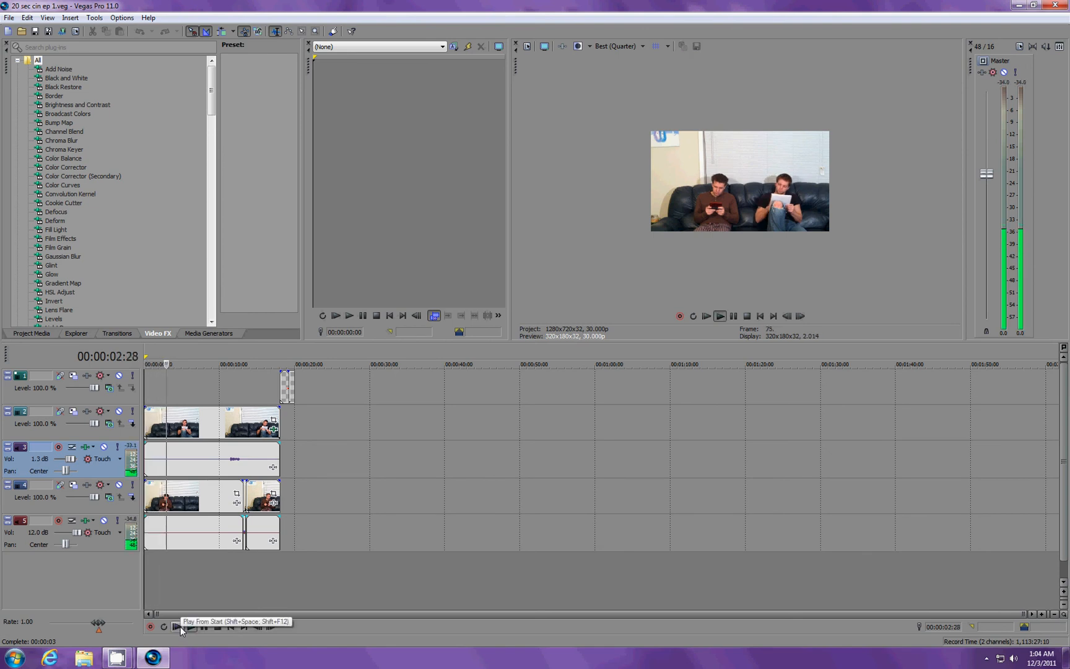
click(176, 626)
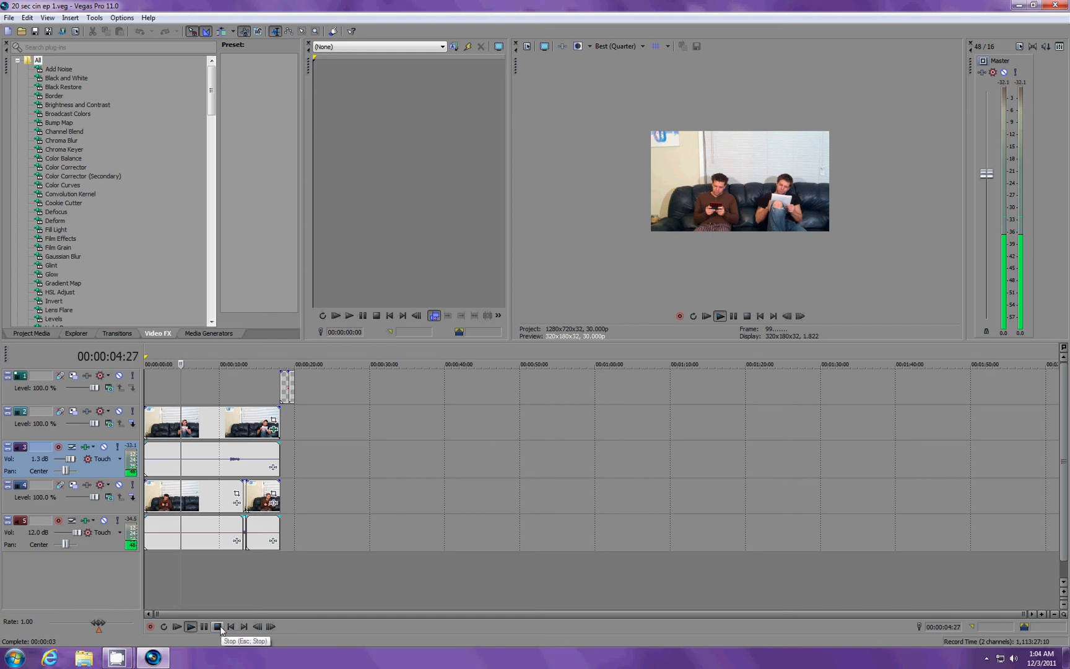
click(217, 625)
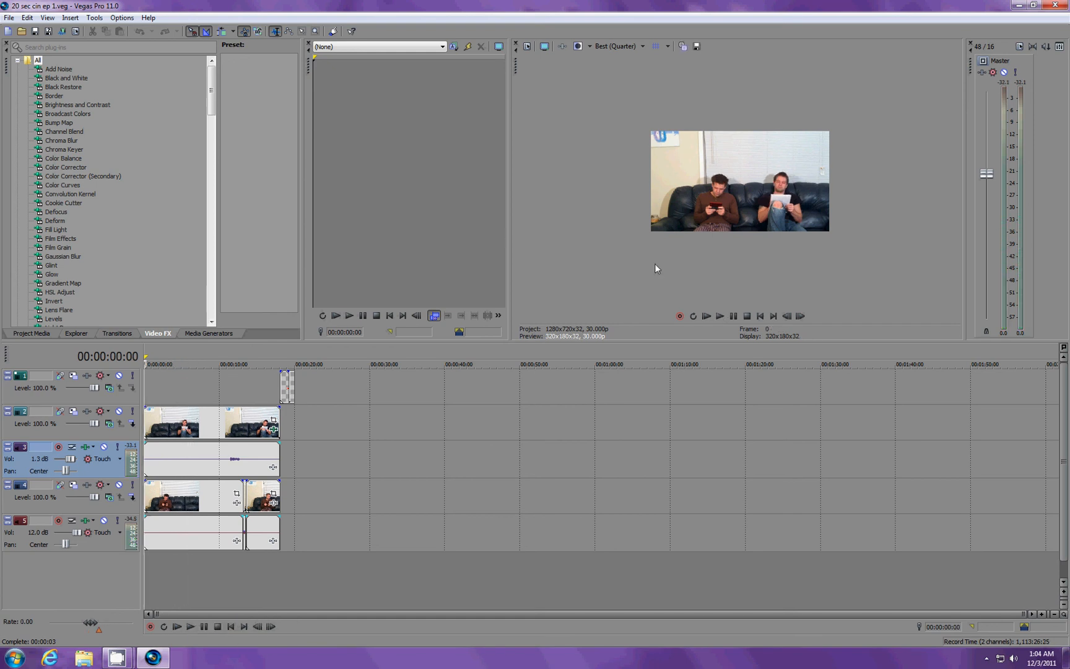
mouse_move(379, 583)
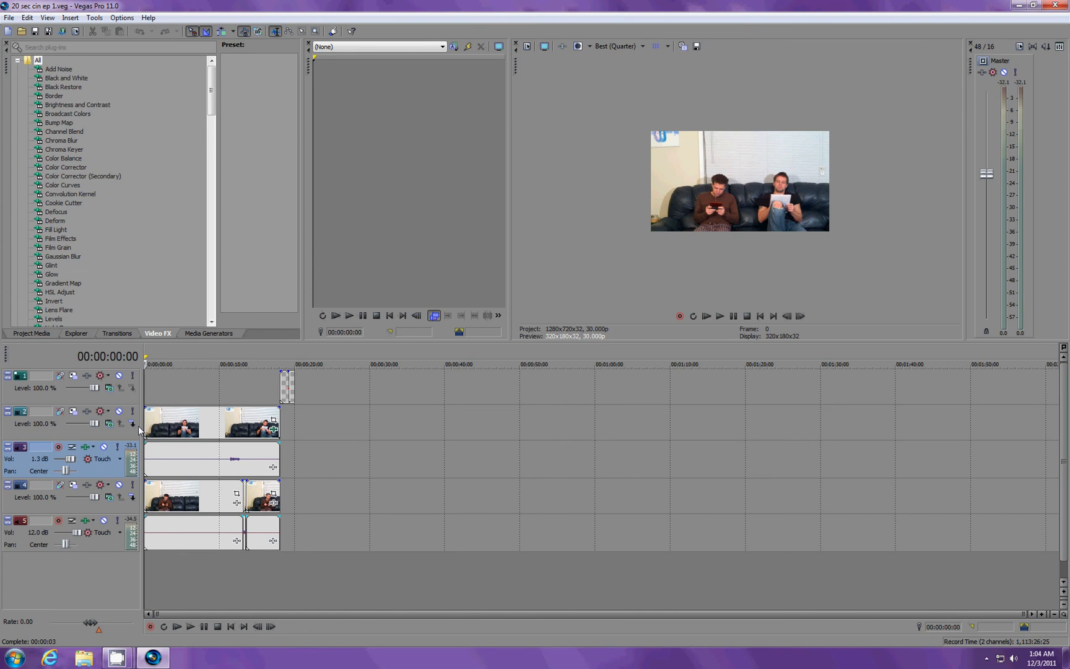
mouse_move(118, 411)
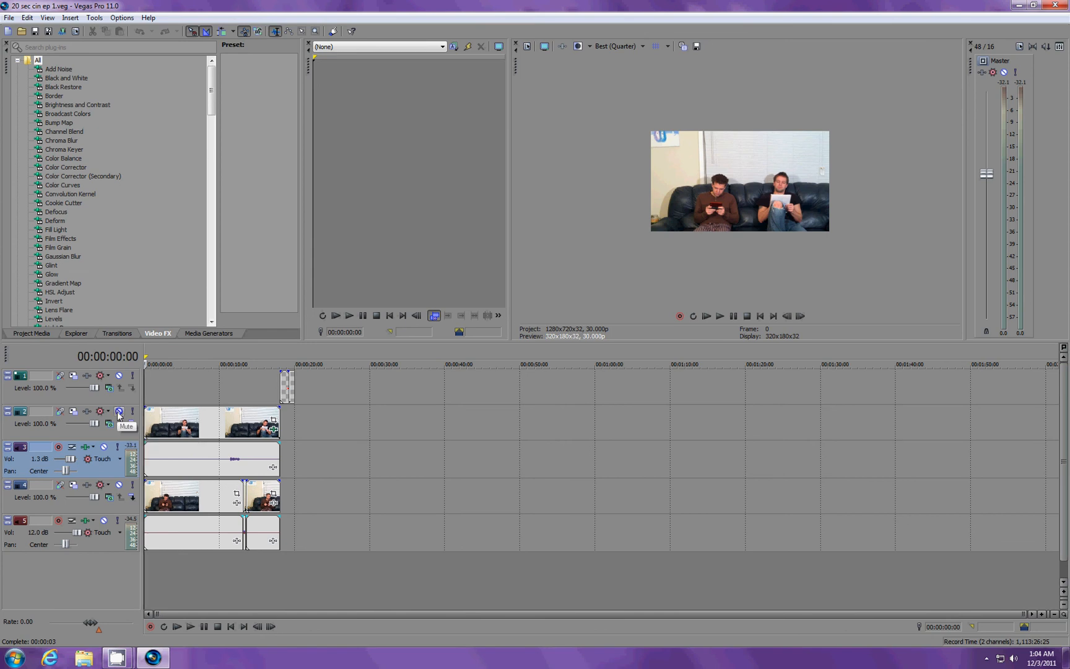
mouse_move(132, 411)
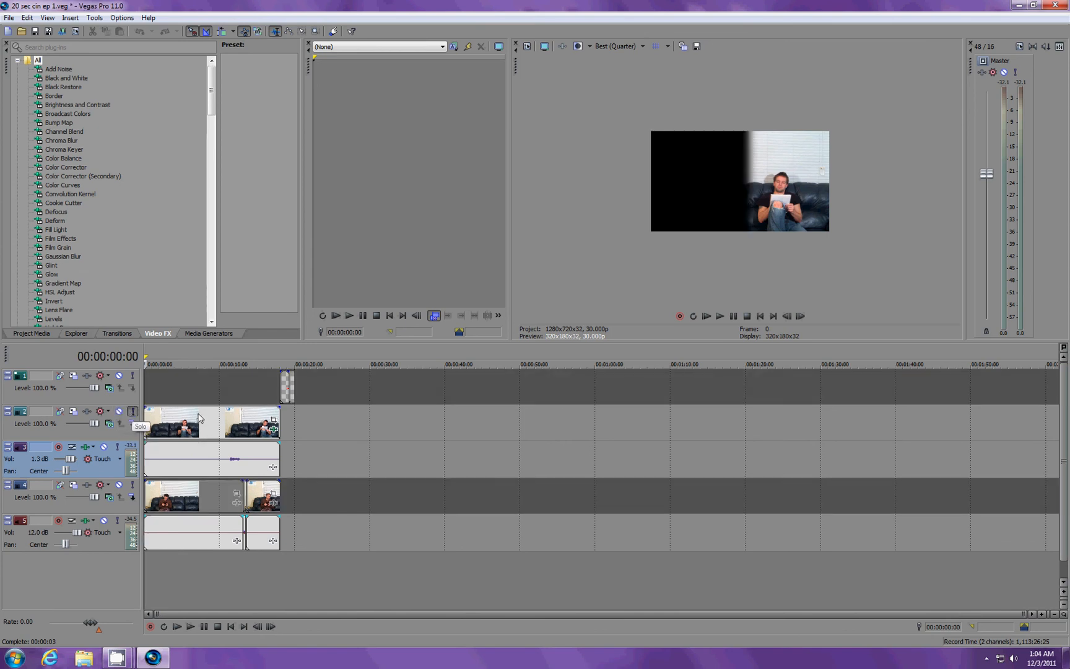
mouse_move(819, 141)
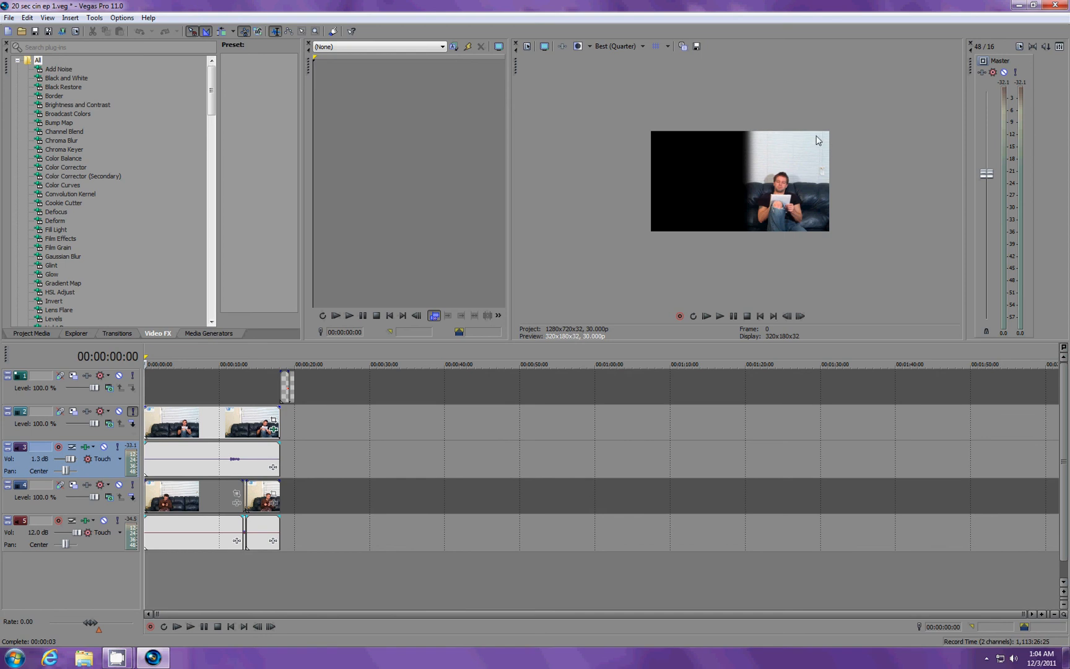
mouse_move(753, 129)
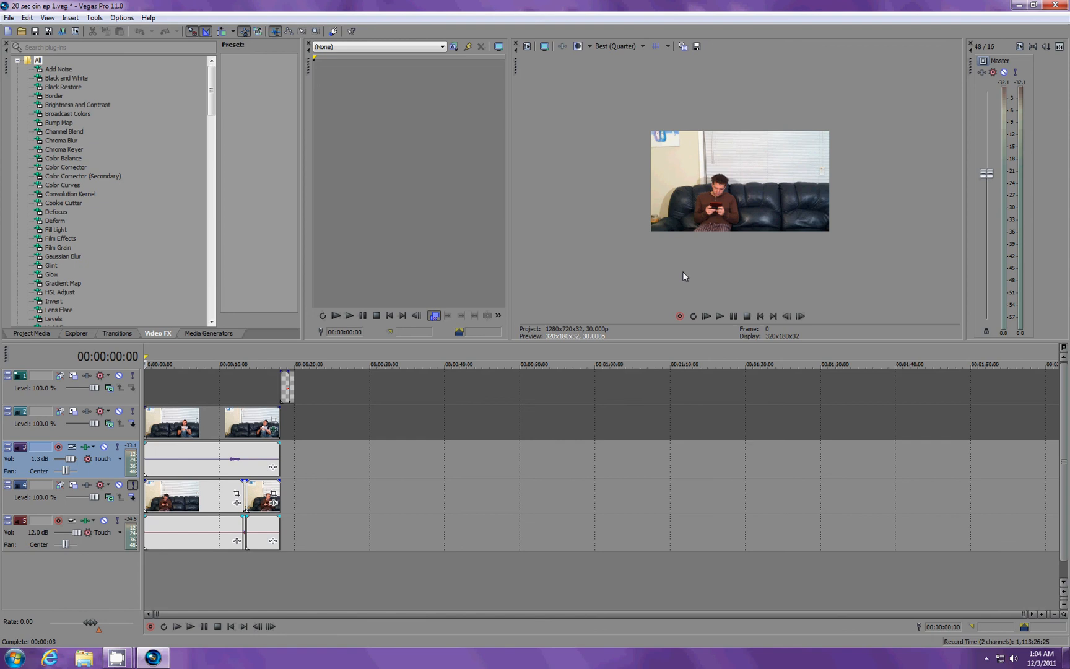
mouse_move(762, 131)
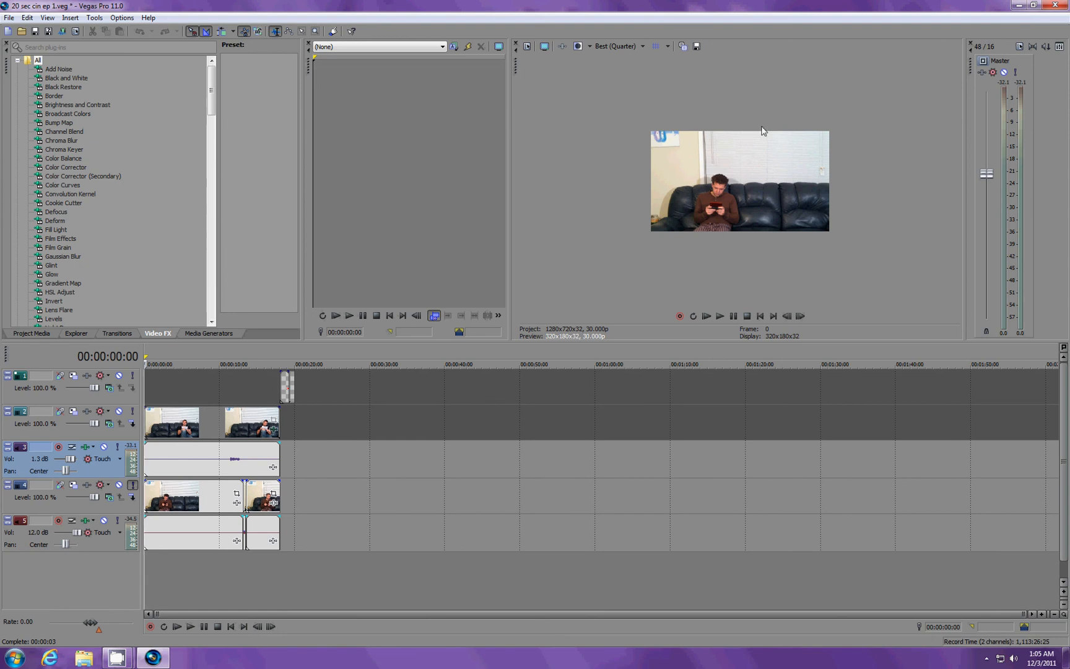
mouse_move(133, 486)
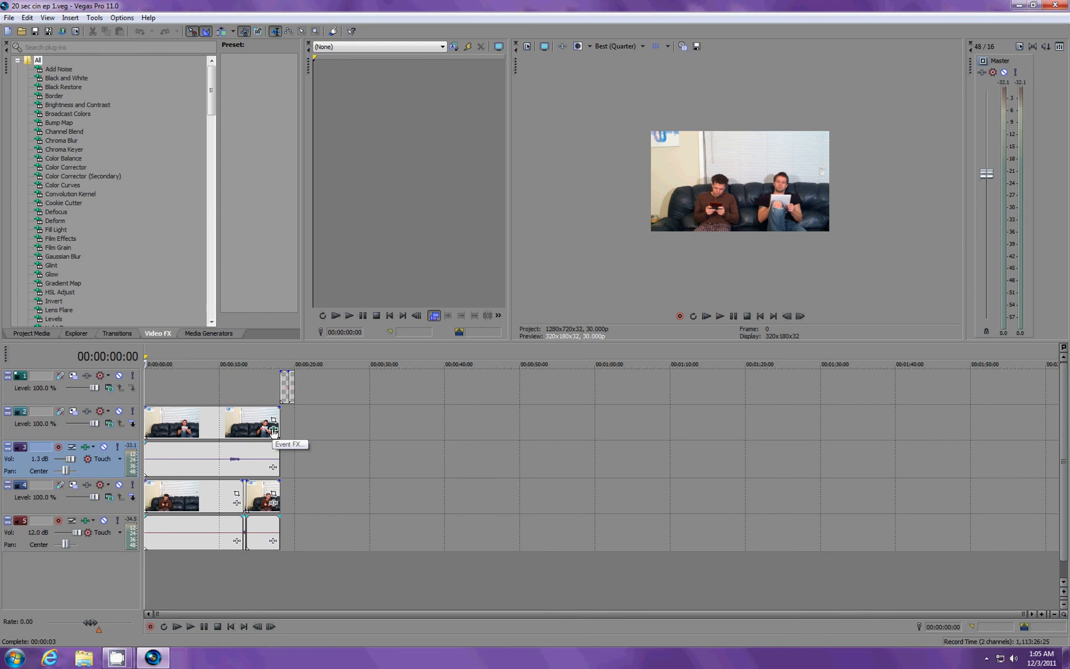
Show the top clip's Video Event FX window with Sony Cookie Cutter and move it aside.
click(272, 429)
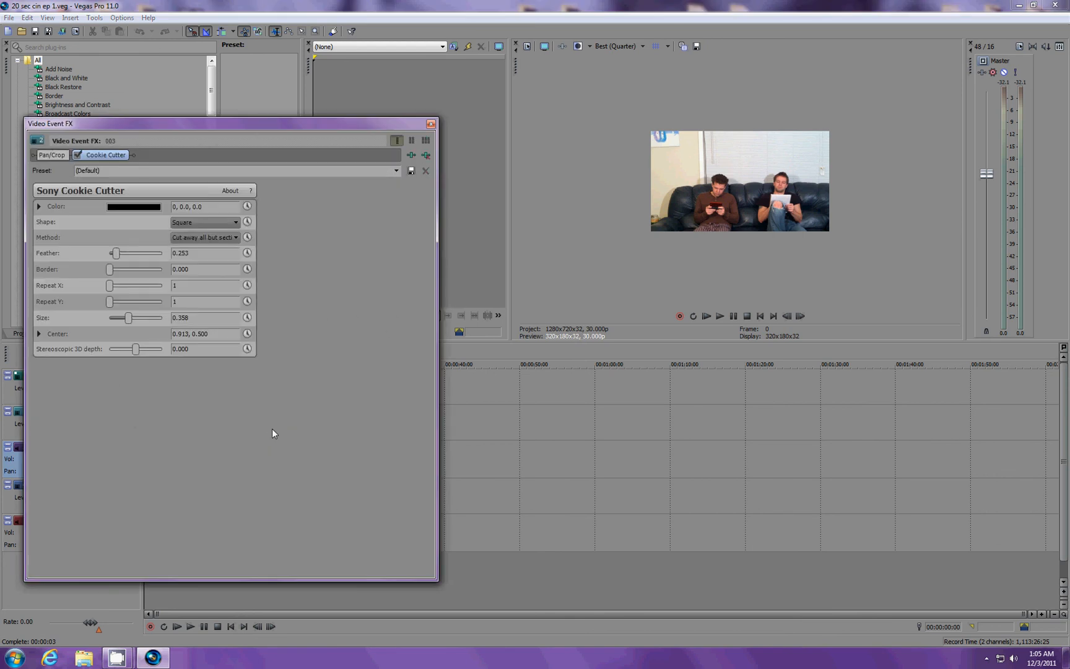
mouse_move(163, 170)
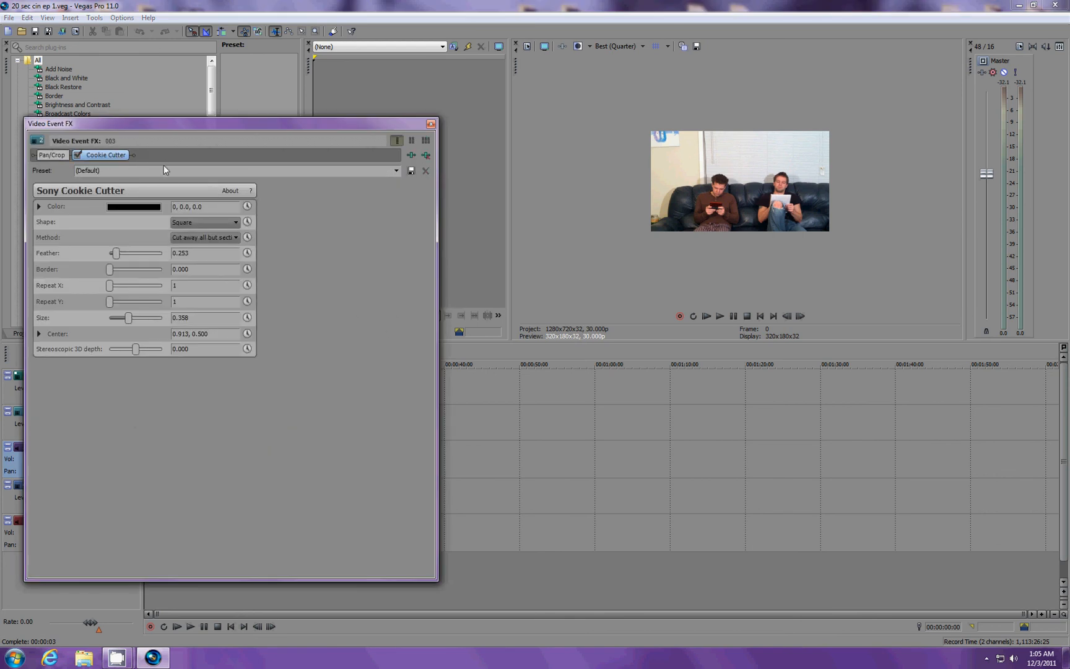
mouse_move(407, 315)
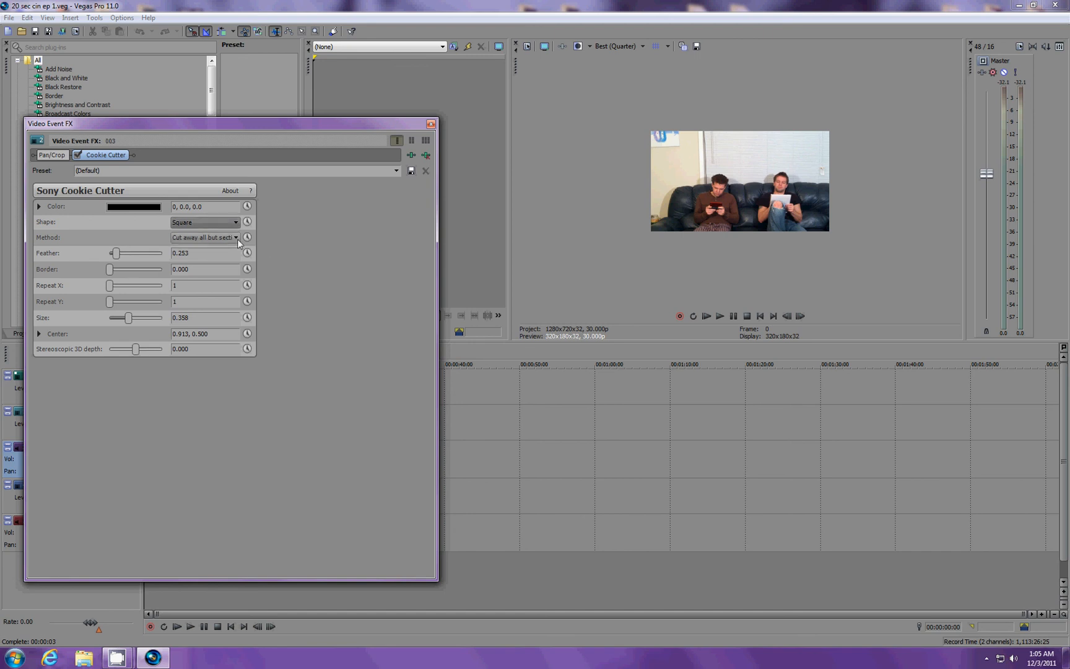
mouse_move(238, 244)
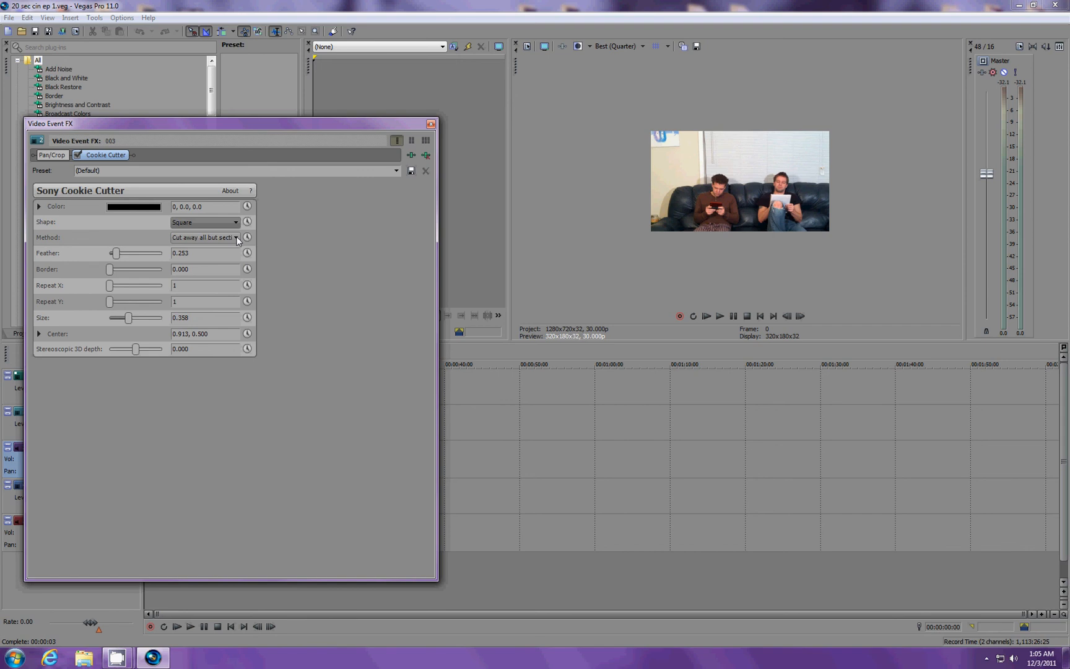
drag(231, 124, 610, 203)
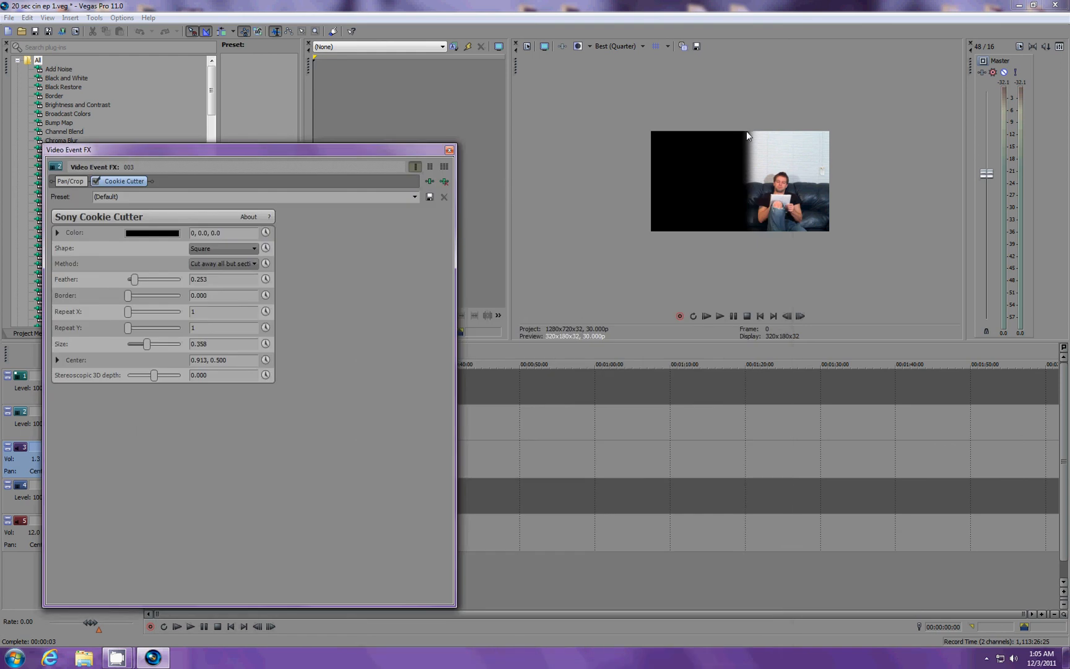
mouse_move(747, 235)
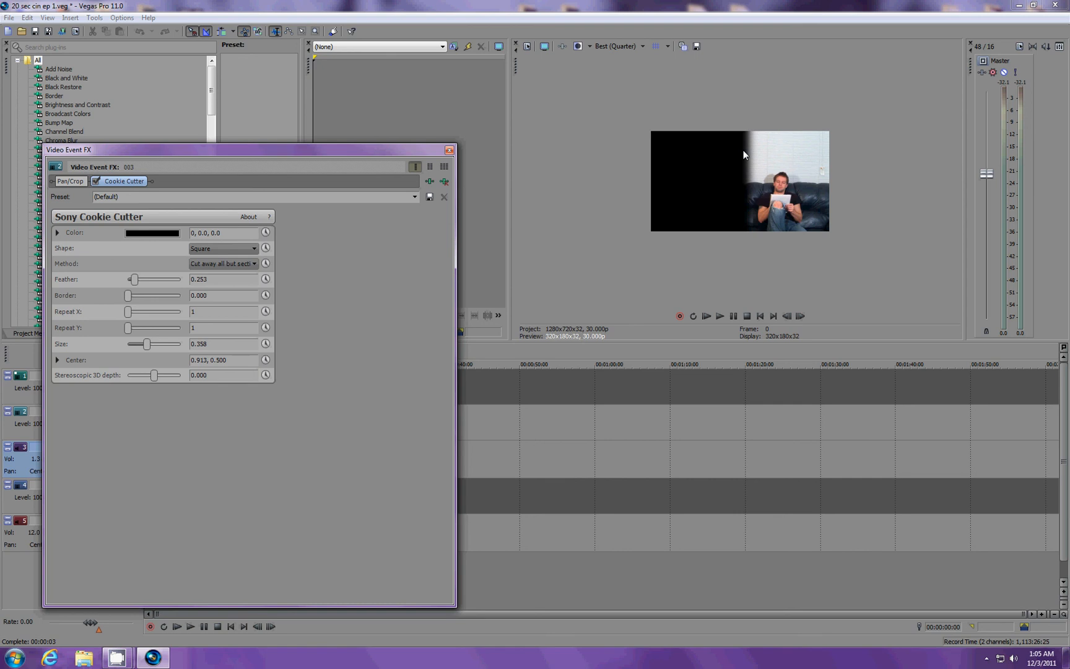
mouse_move(342, 375)
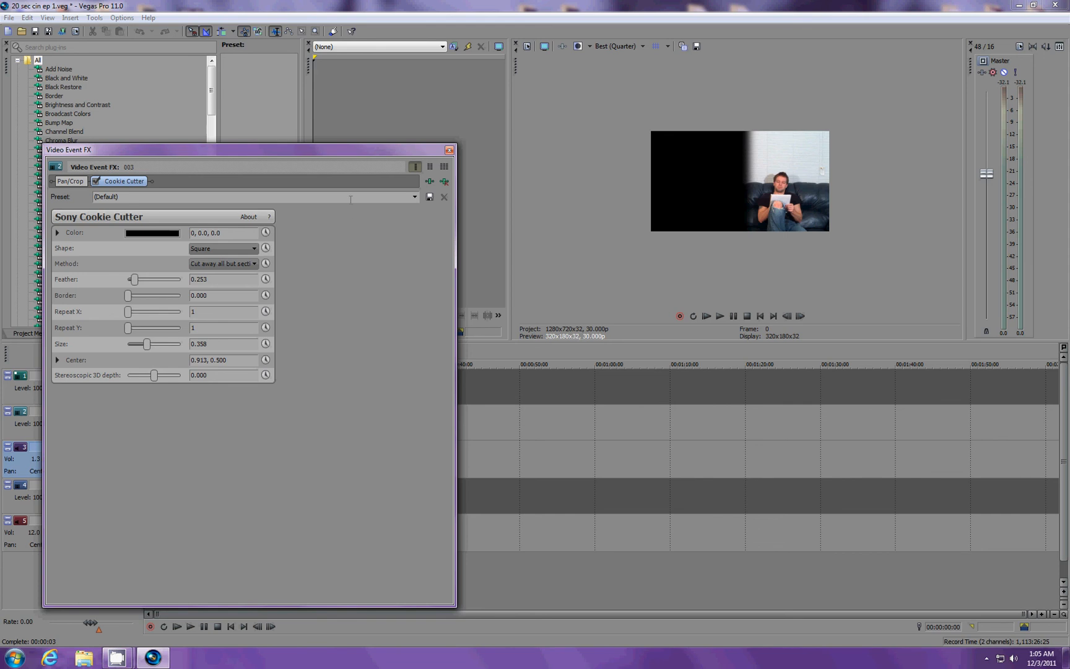
mouse_move(171, 388)
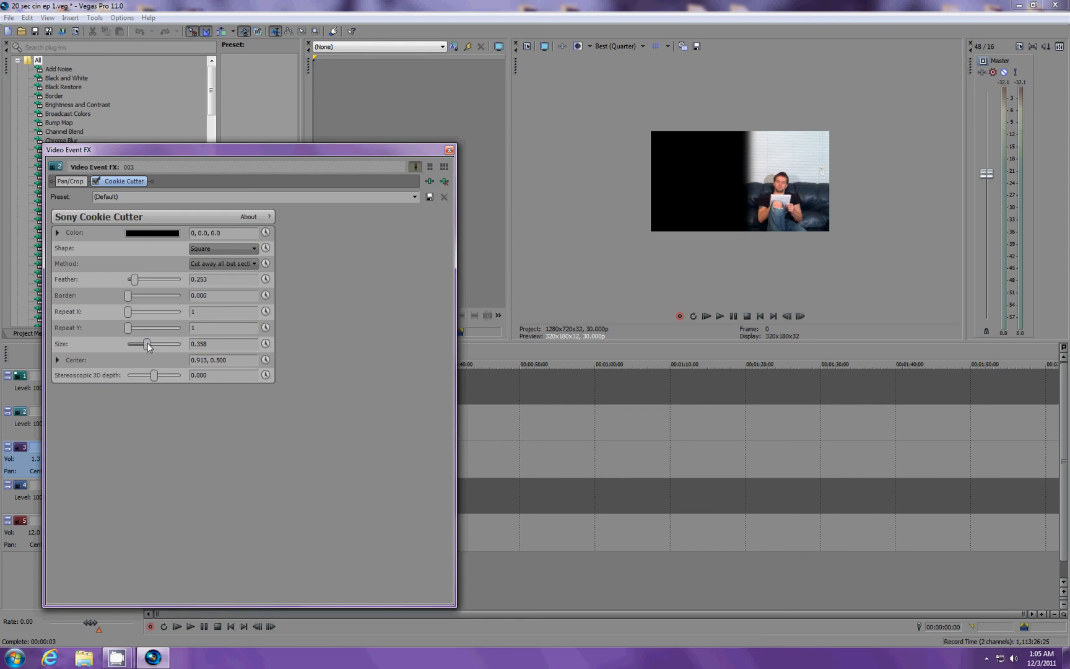
Adjust the Cookie Cutter Size slider to about 0.358 and expand the Center parameter.
drag(147, 343, 142, 343)
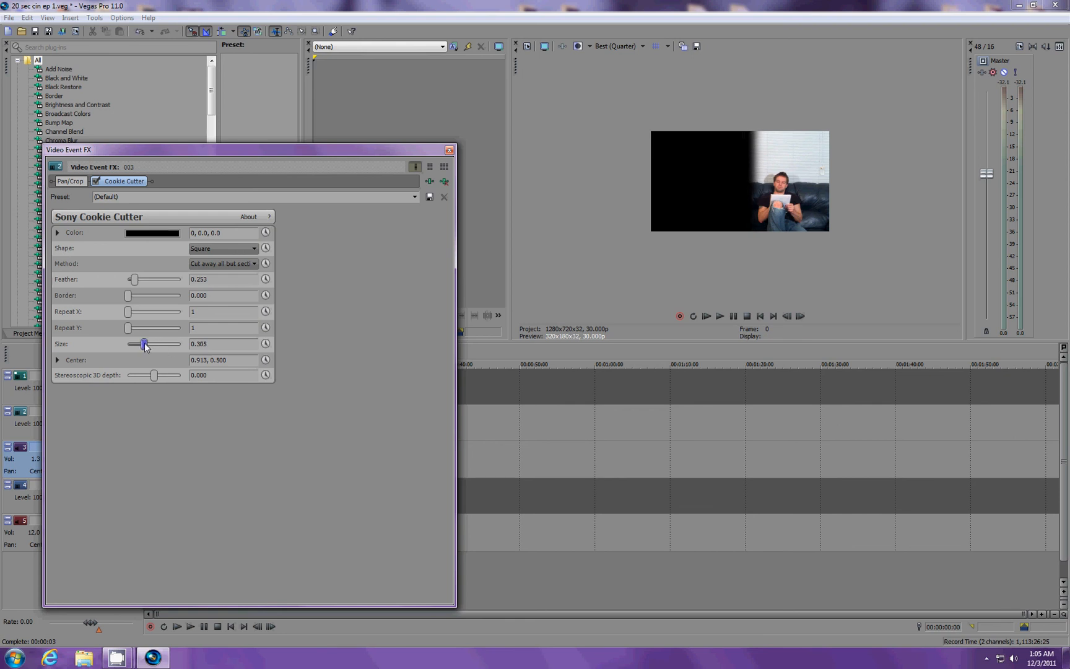
drag(142, 343, 159, 343)
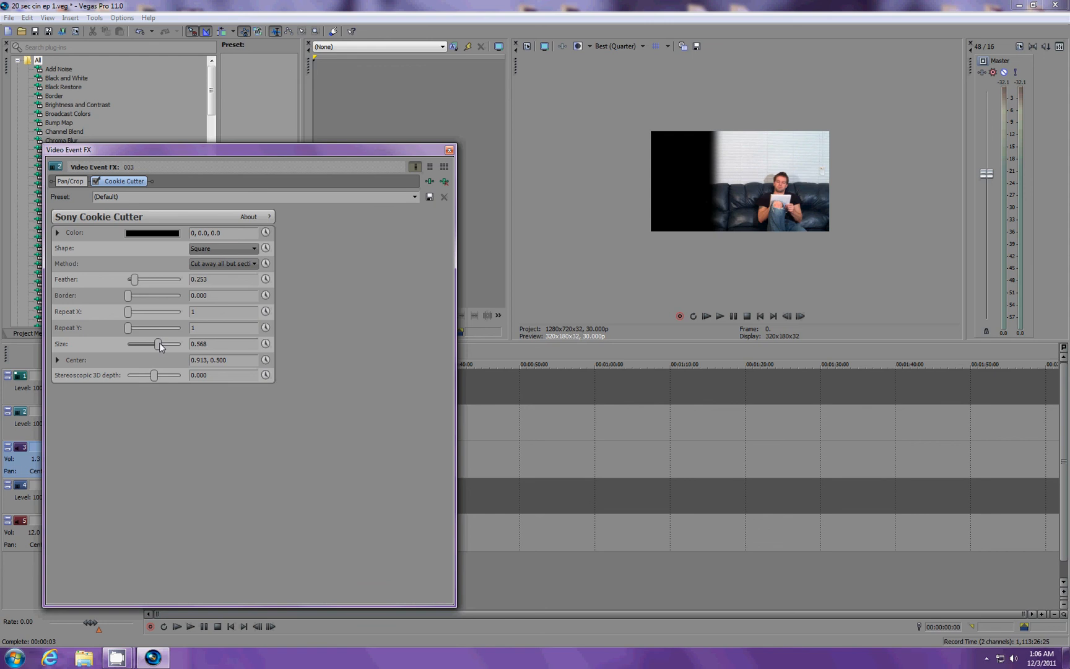
drag(159, 343, 146, 343)
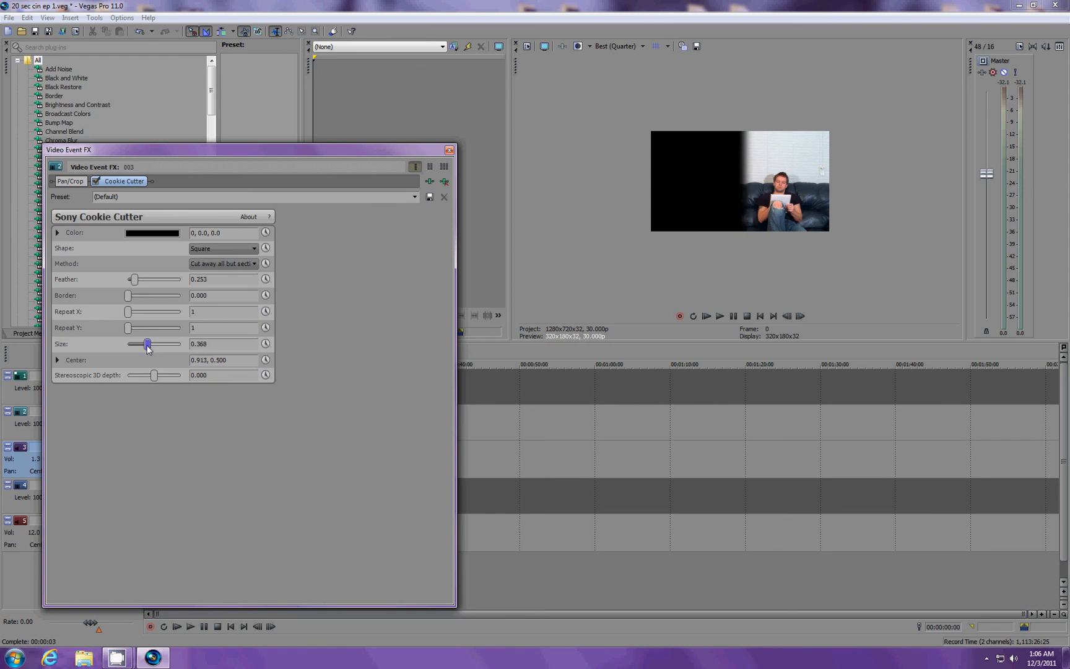
drag(147, 343, 145, 343)
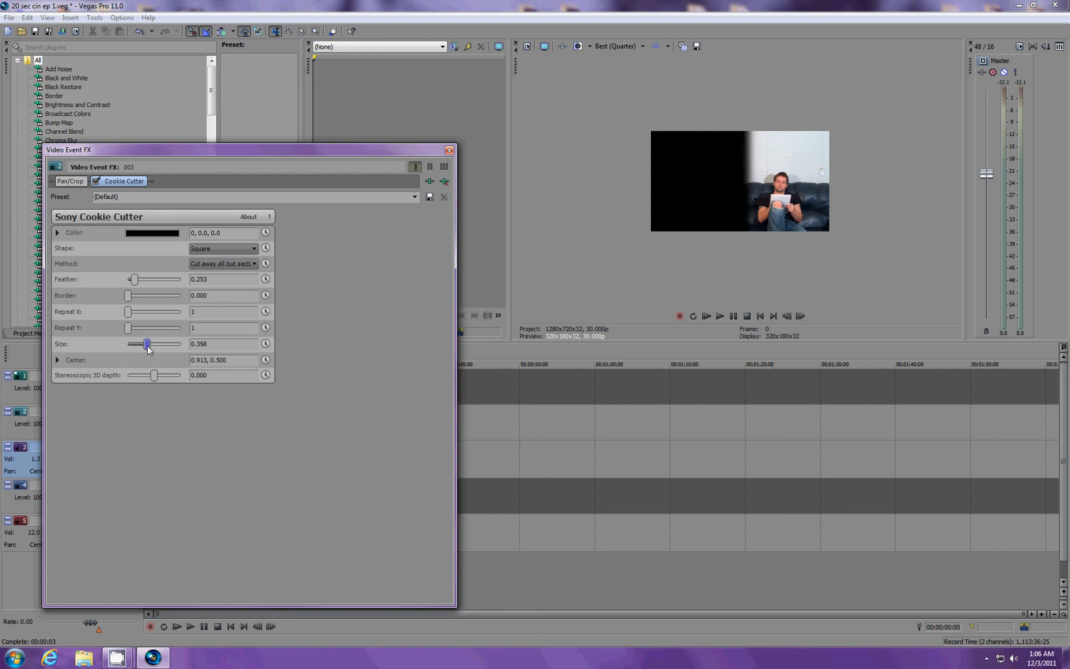
click(56, 359)
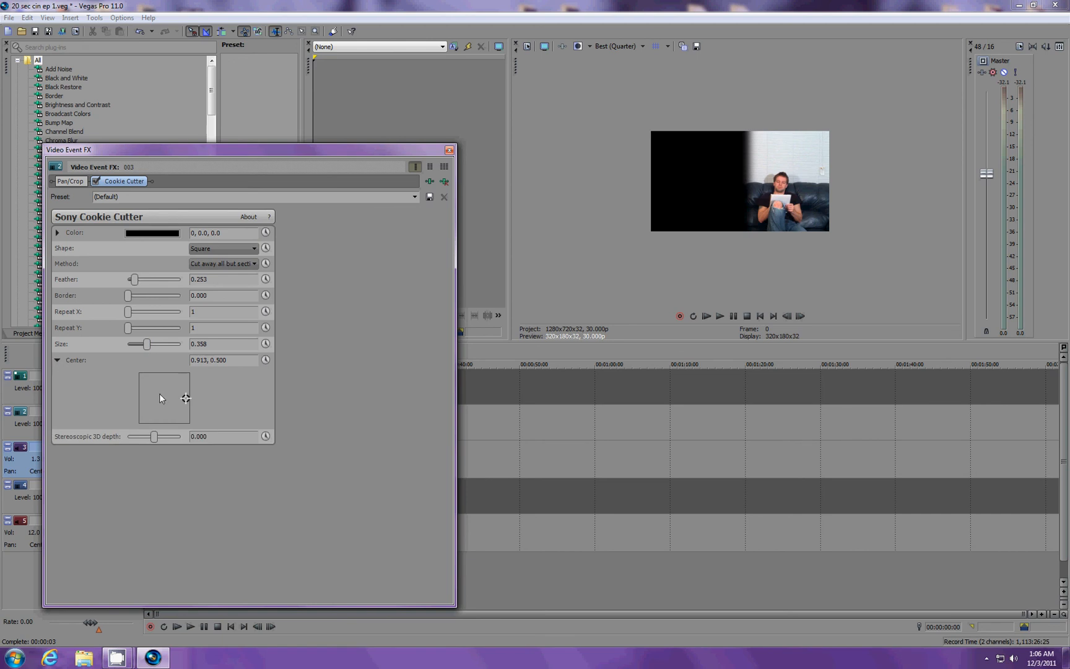
mouse_move(825, 180)
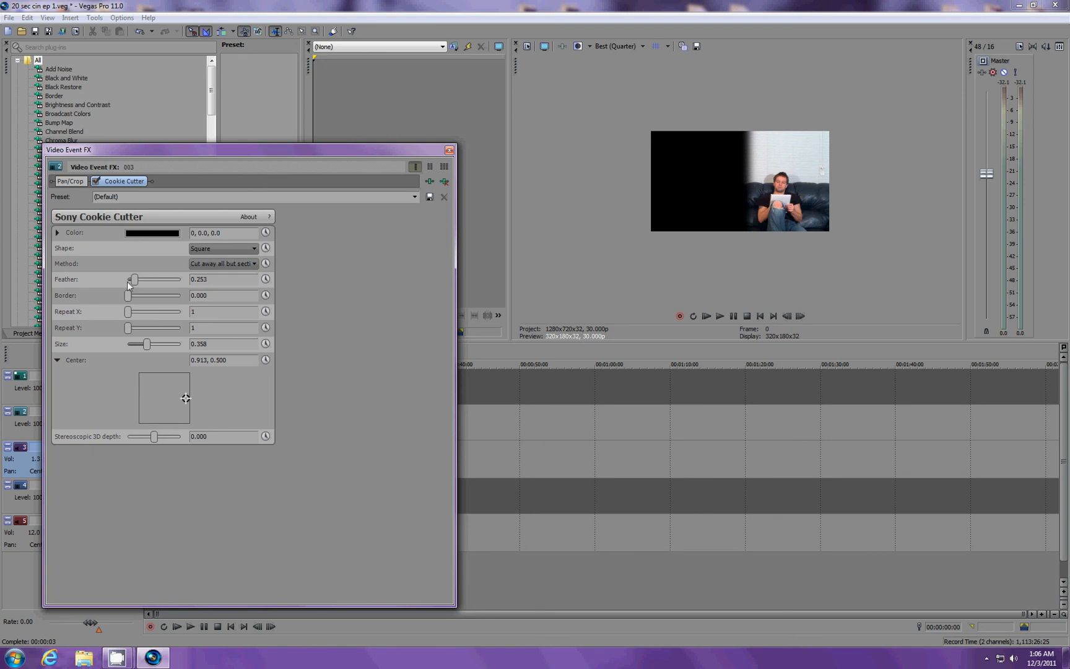
Drop the Cookie Cutter Feather to 0 and preview the hard-edged composite.
drag(134, 279, 126, 278)
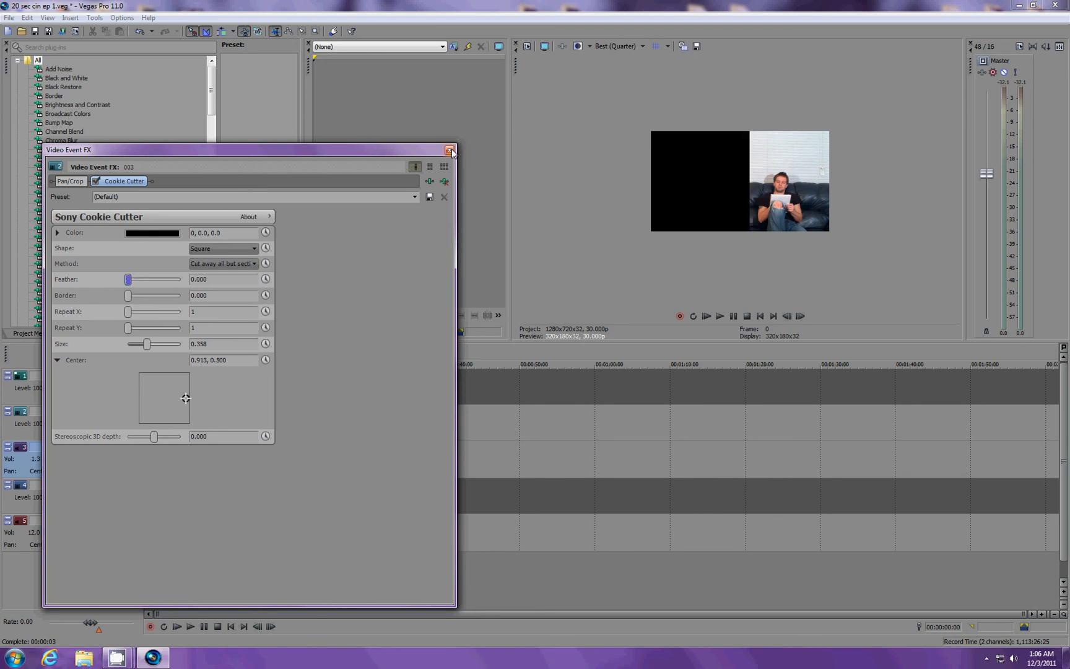
click(449, 150)
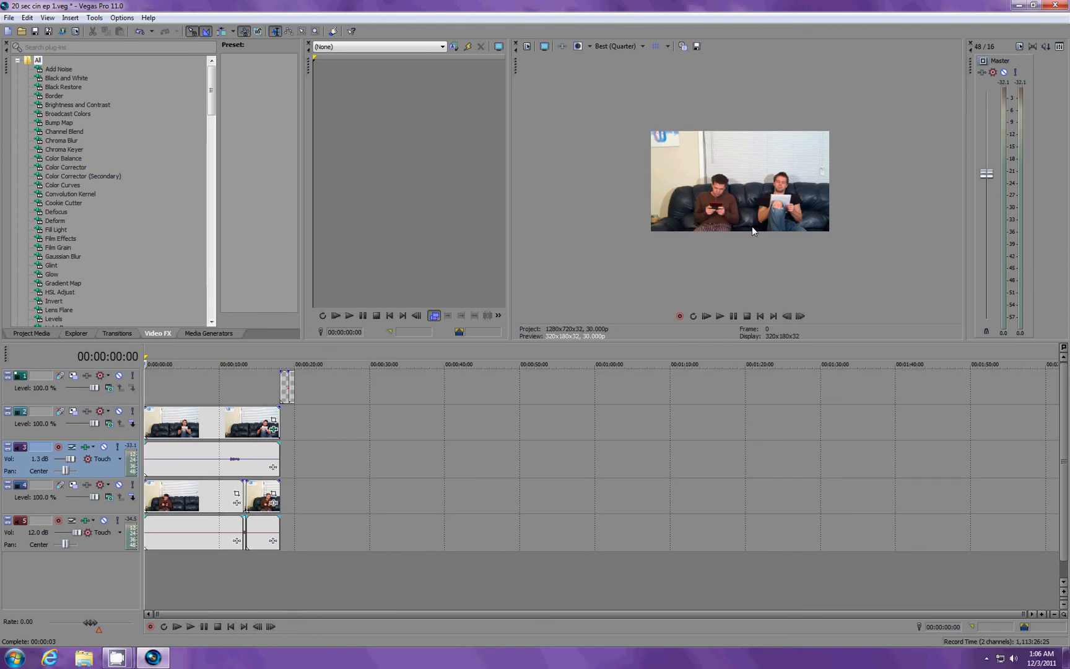
mouse_move(745, 161)
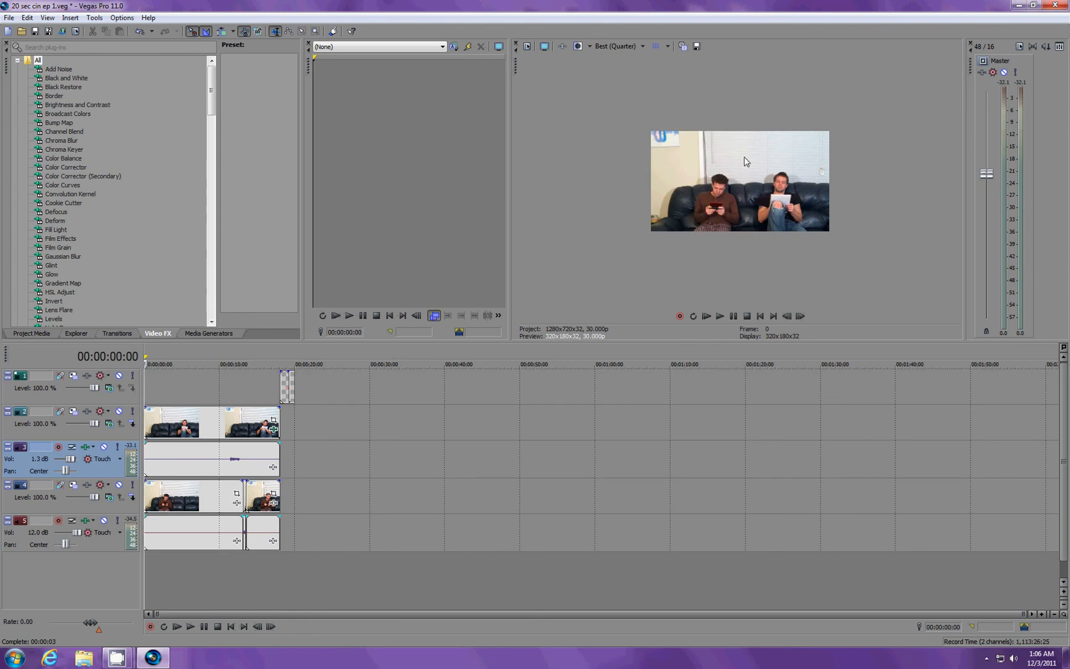
mouse_move(704, 282)
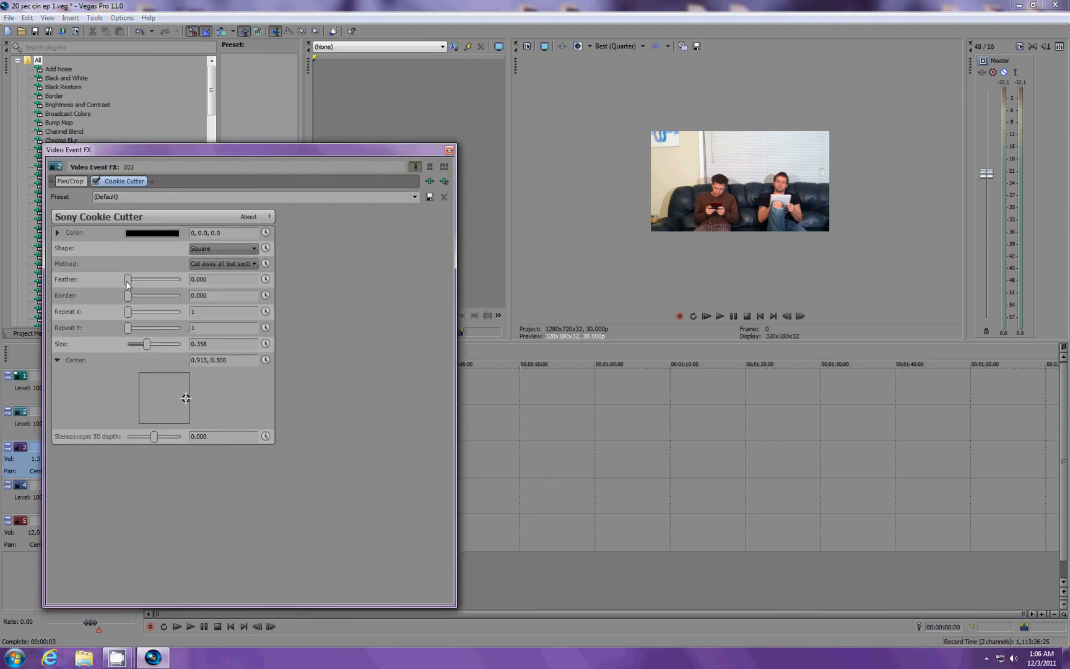
Restore the Feather to about 0.253 so the mask edge blends softly.
drag(127, 278, 134, 278)
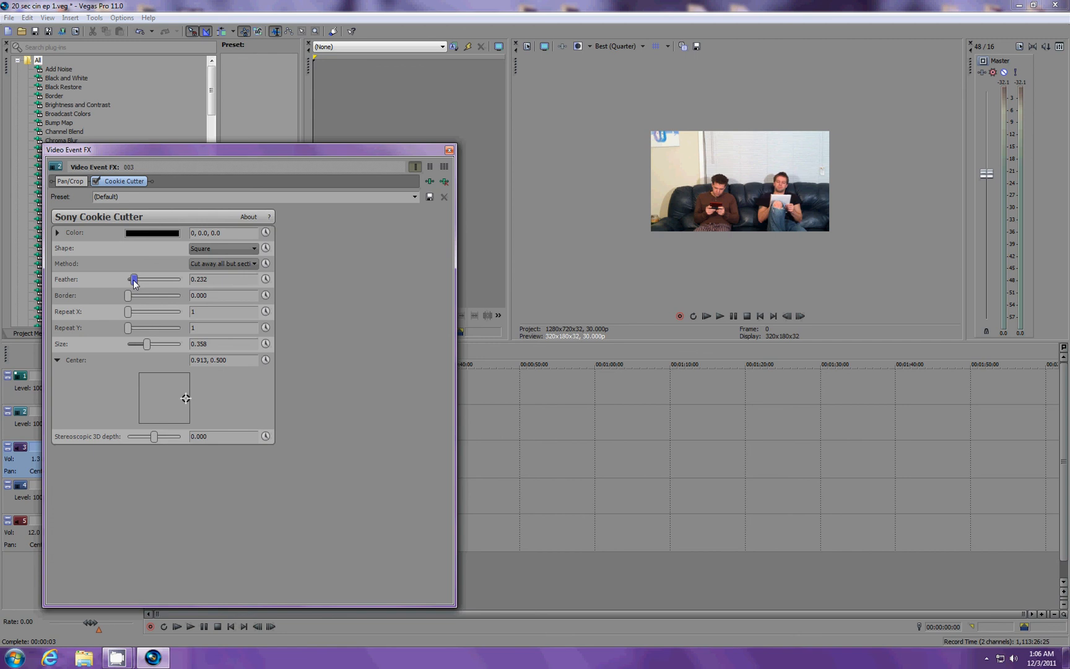
drag(134, 279, 137, 278)
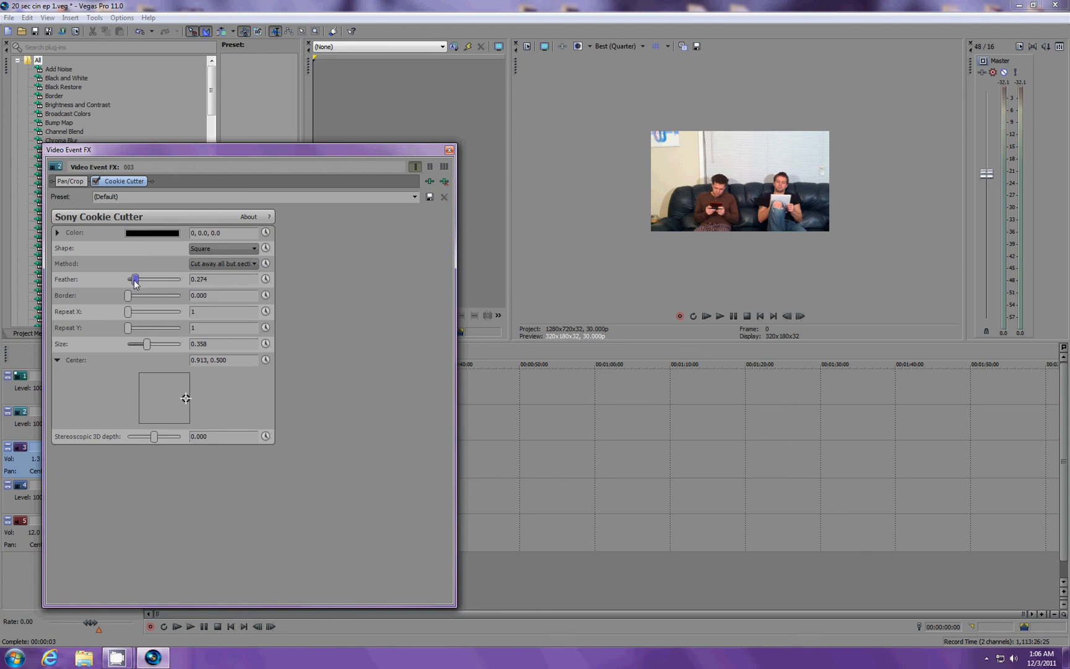
drag(135, 279, 135, 279)
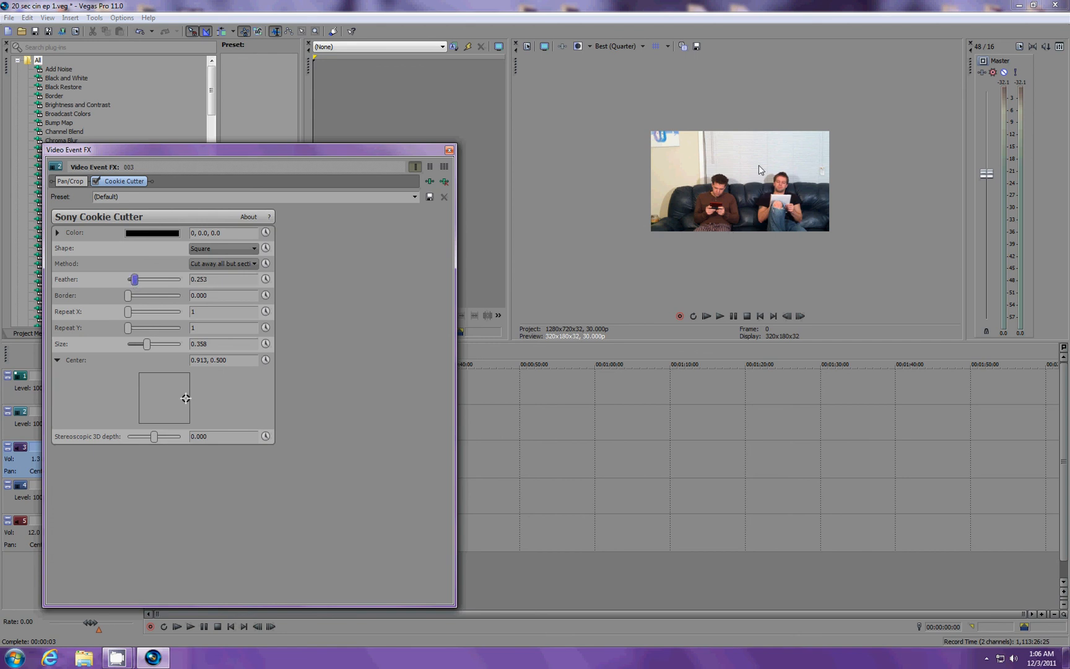
mouse_move(764, 221)
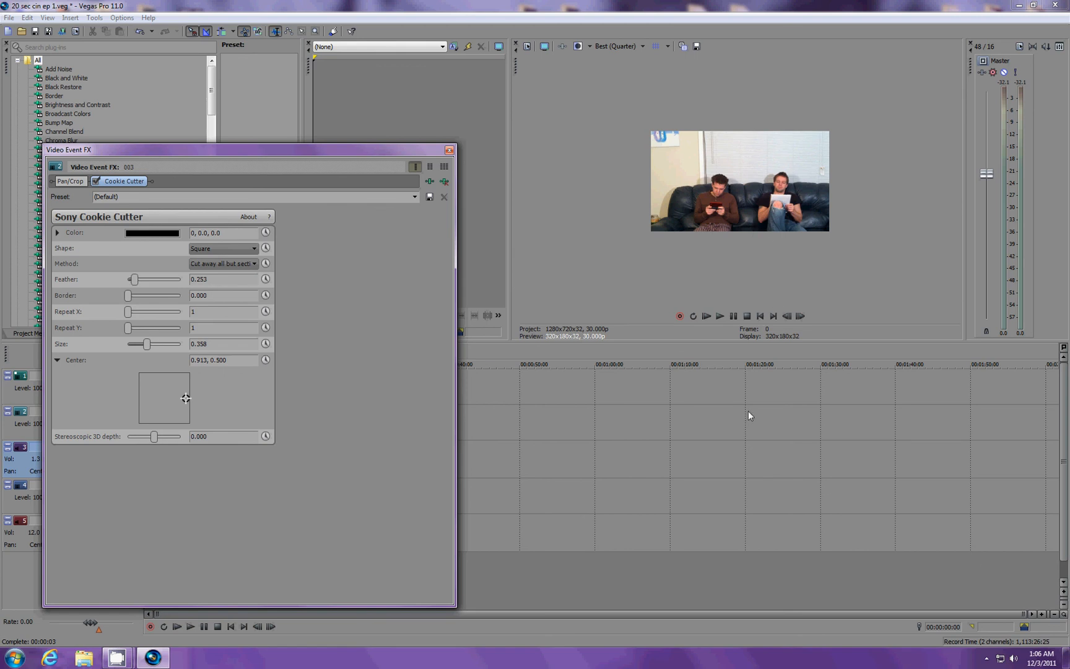
mouse_move(767, 190)
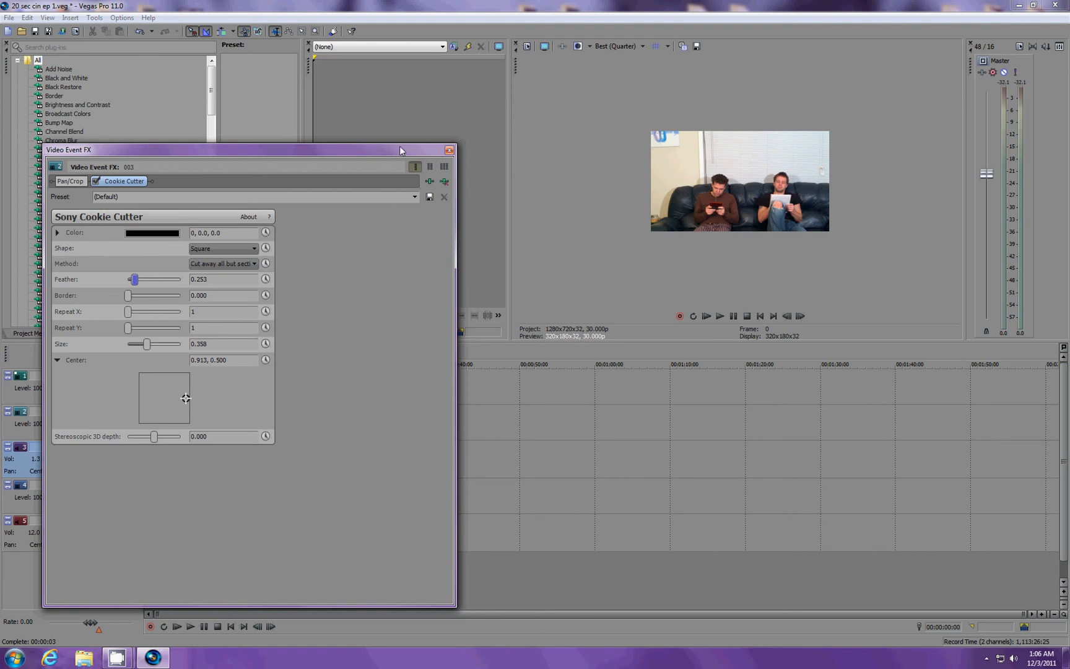
Close the FX window, play the finished clone composite, then stop playback.
click(448, 150)
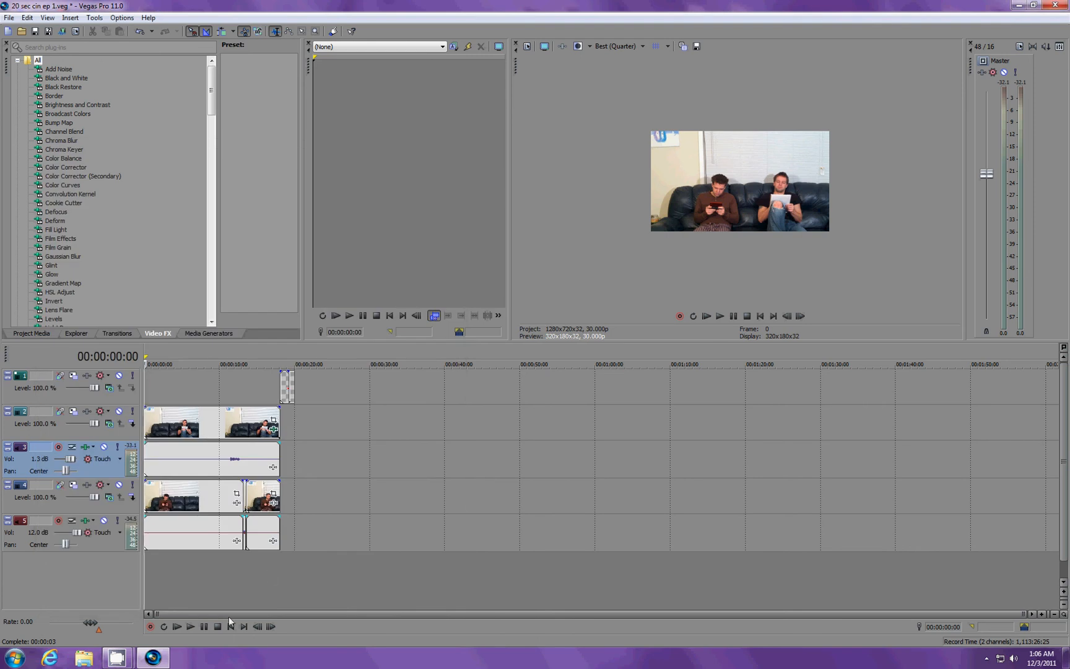
mouse_move(174, 627)
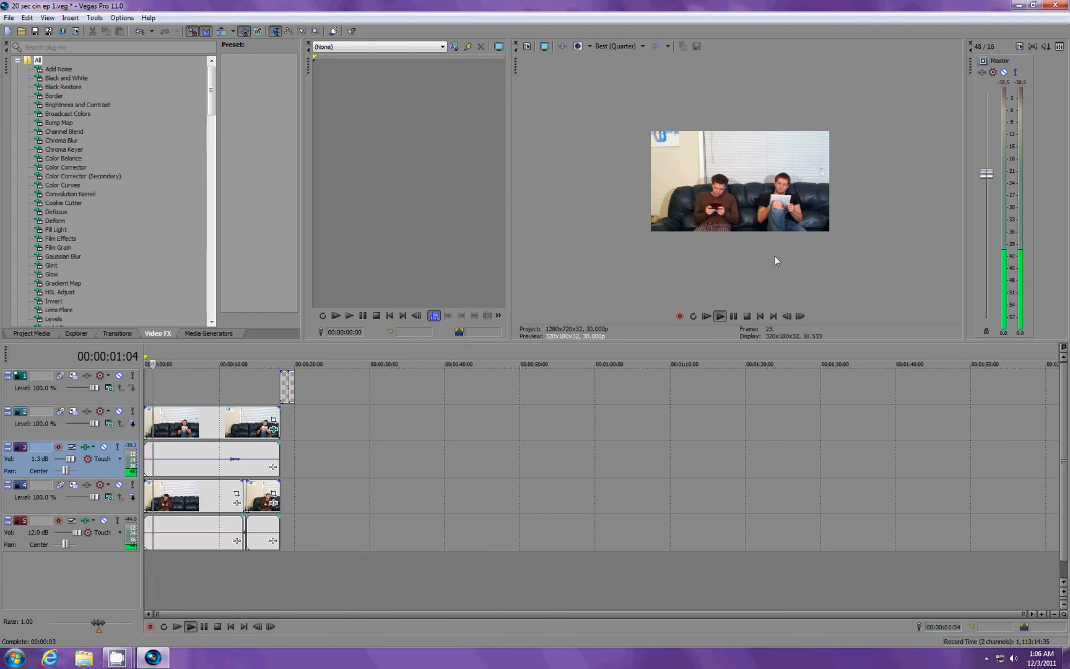
click(718, 316)
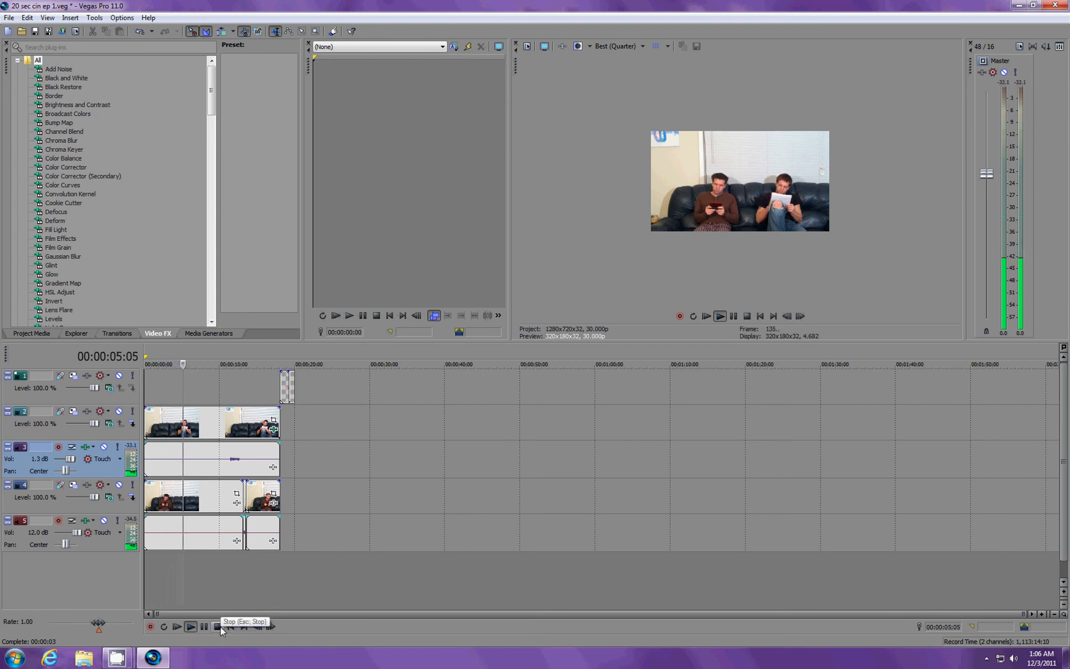
click(217, 627)
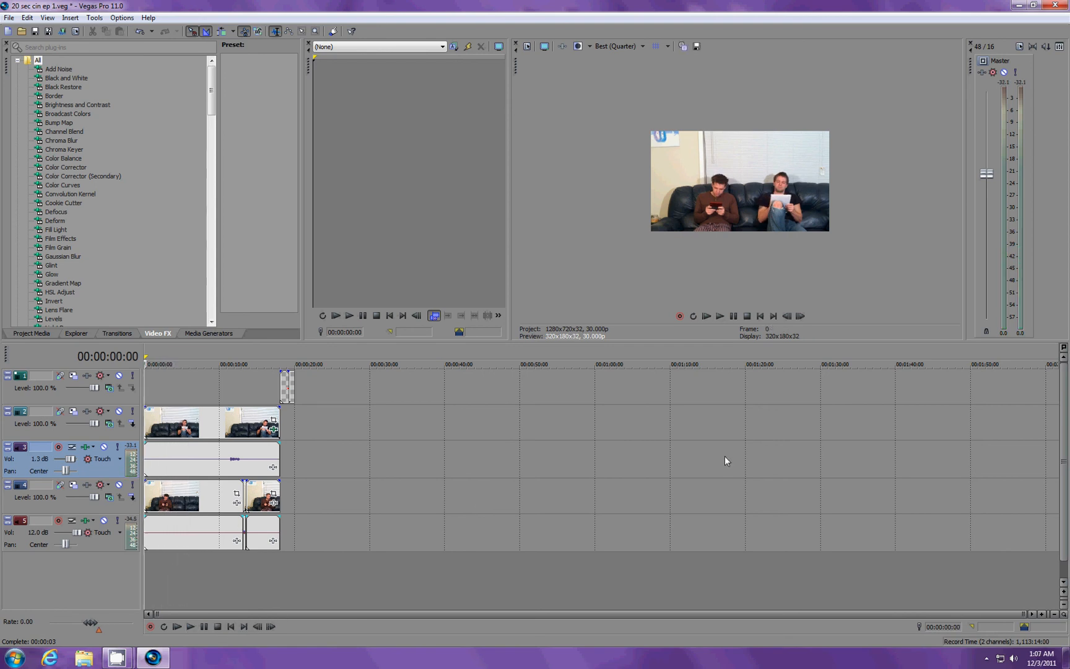
mouse_move(580, 408)
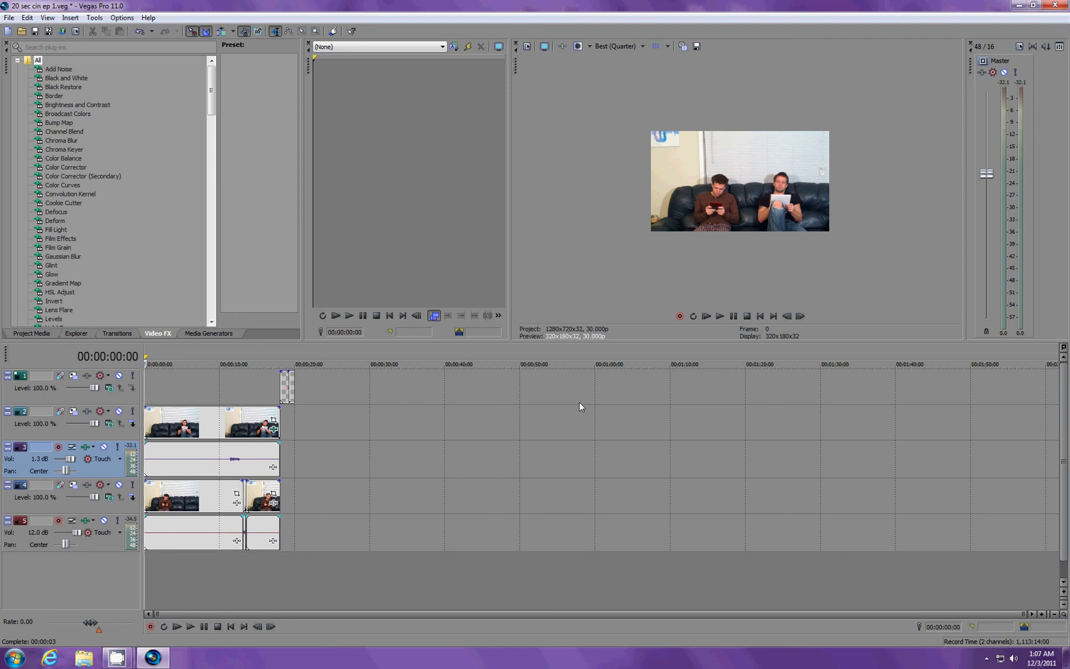
mouse_move(800, 152)
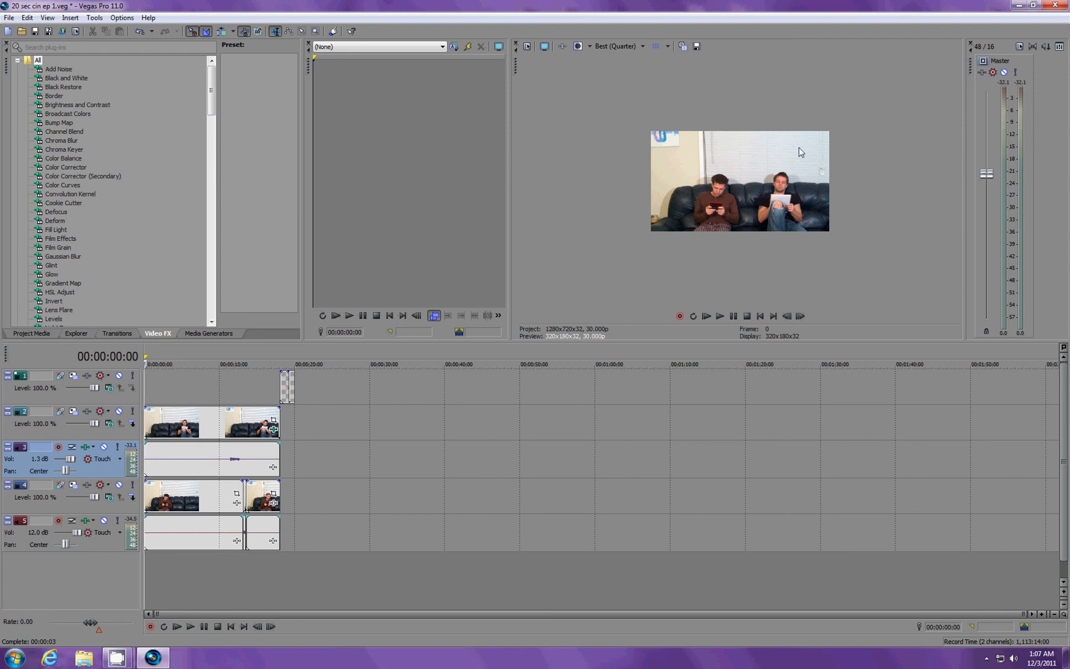
mouse_move(839, 145)
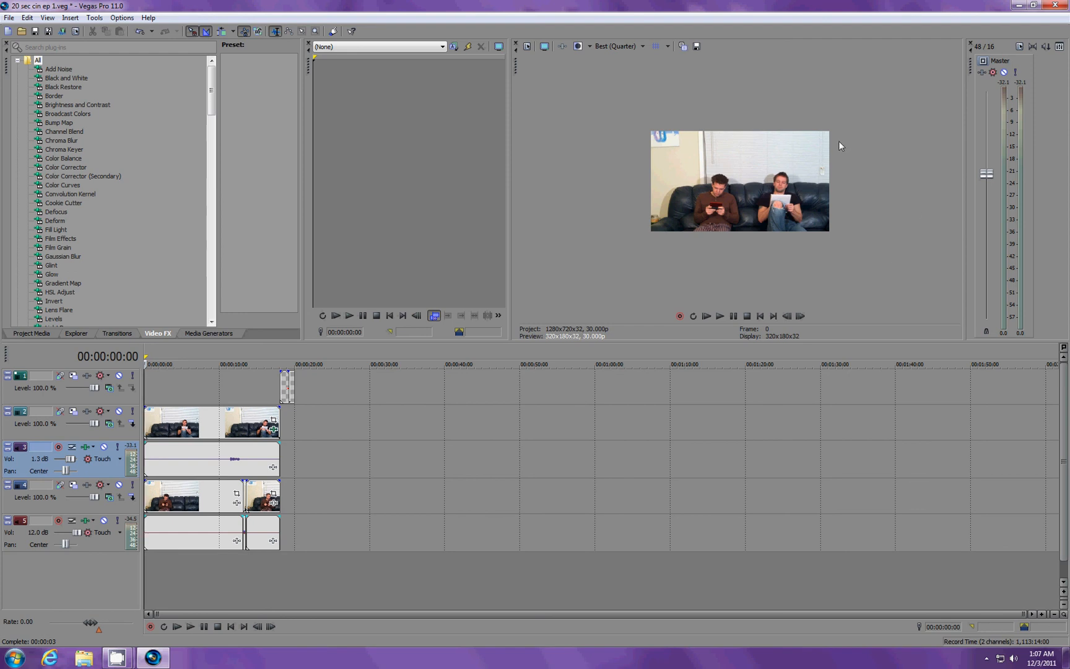
mouse_move(625, 141)
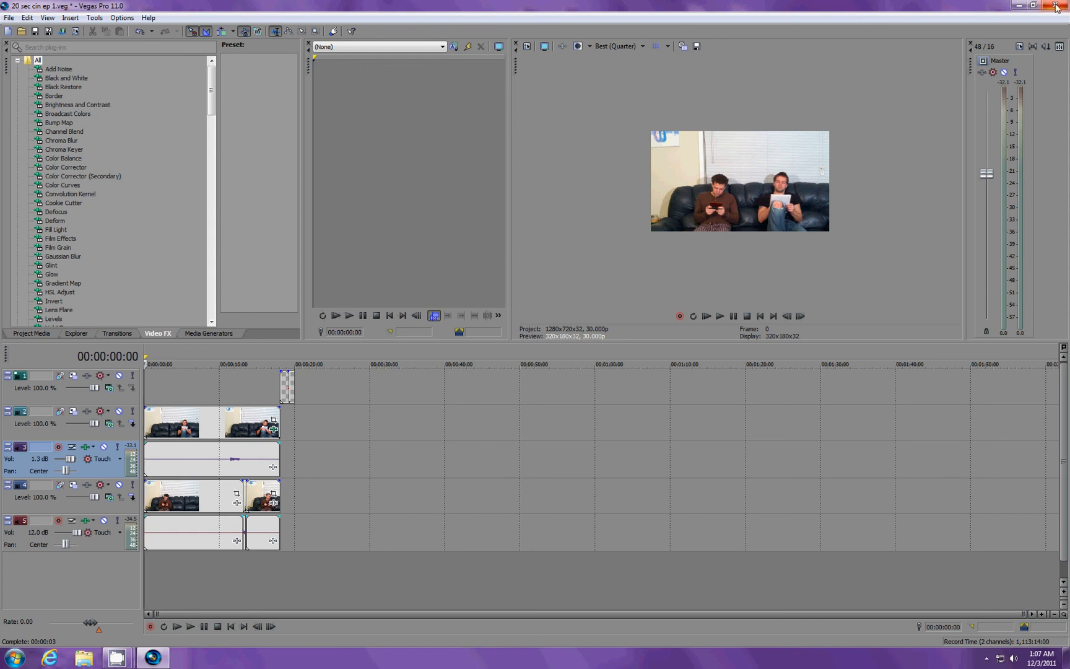
mouse_move(1056, 6)
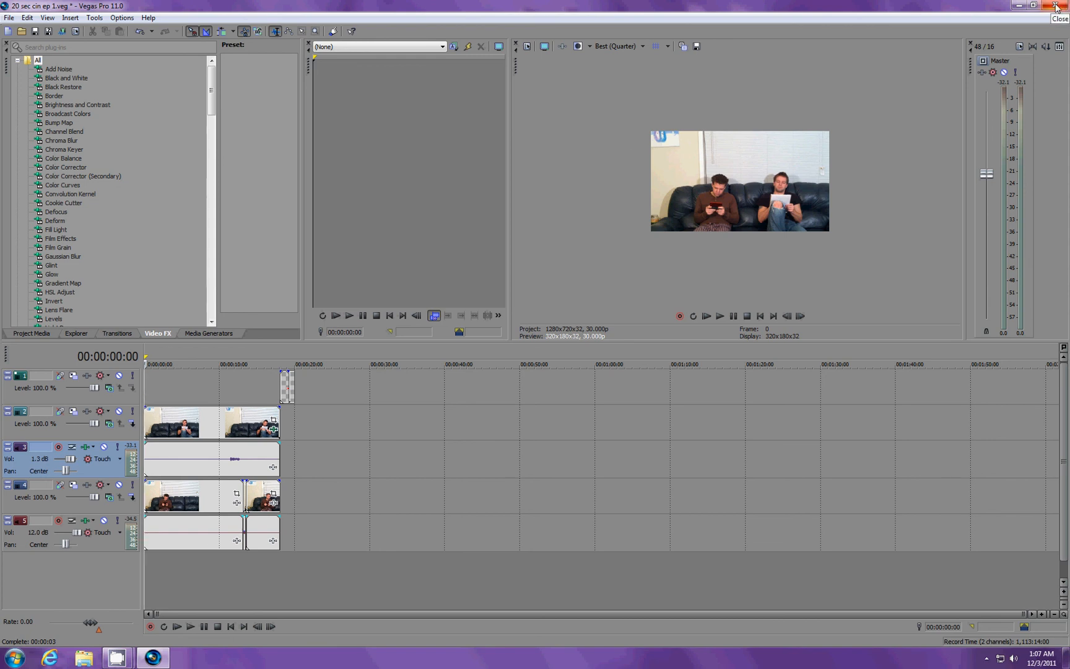